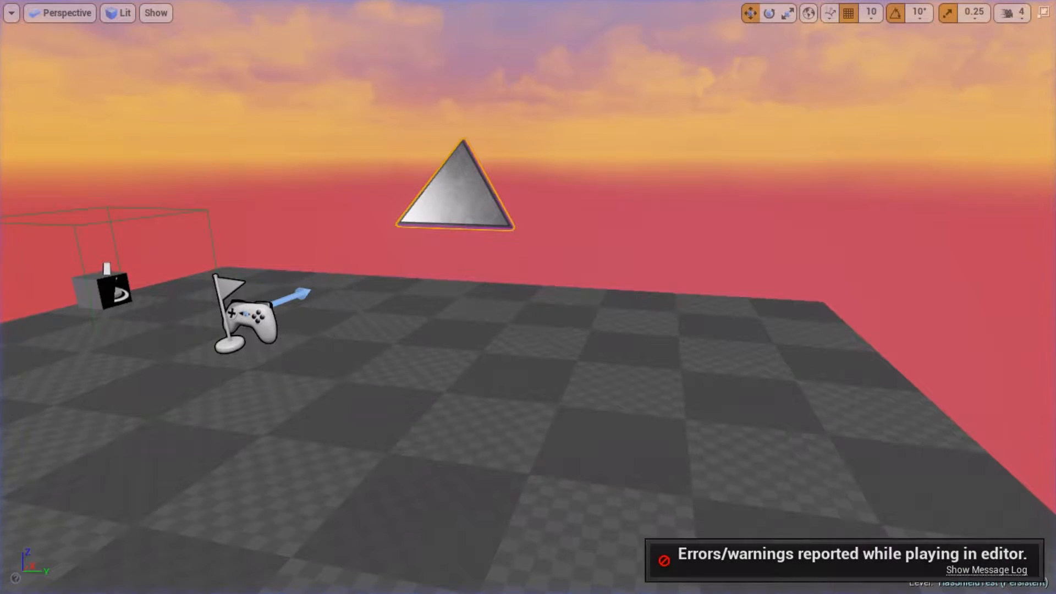
- Dismiss the play-session errors notice to return to the HasShieldTest level editor
click(986, 570)
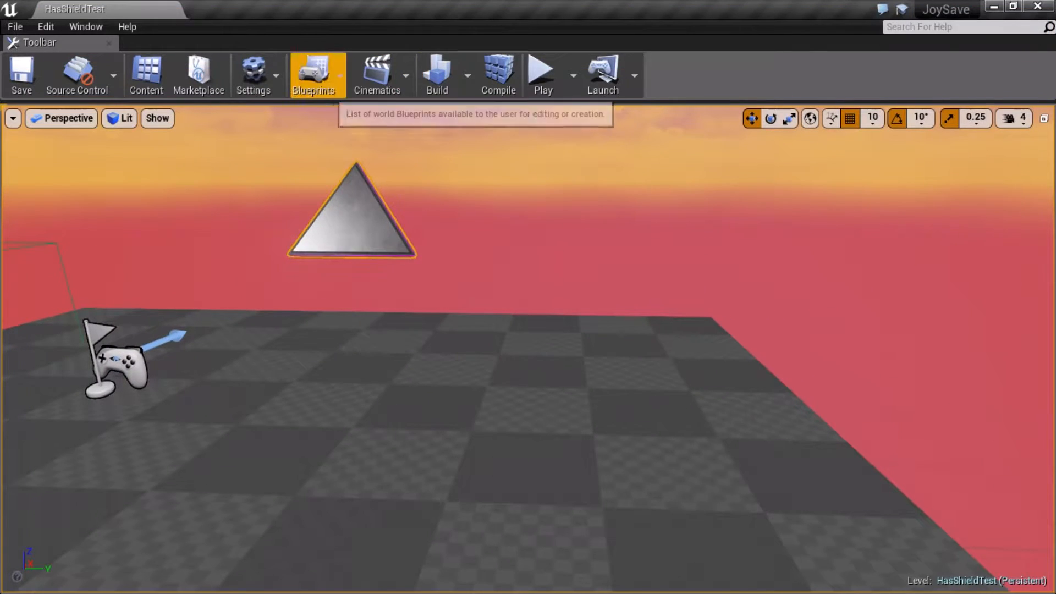
click(317, 73)
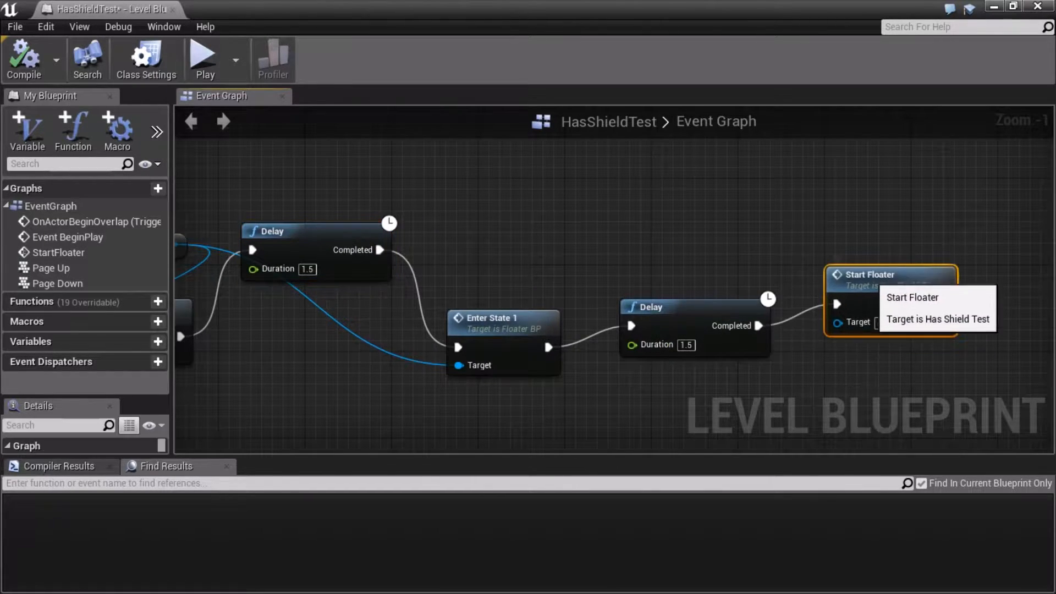
scroll(down, 3)
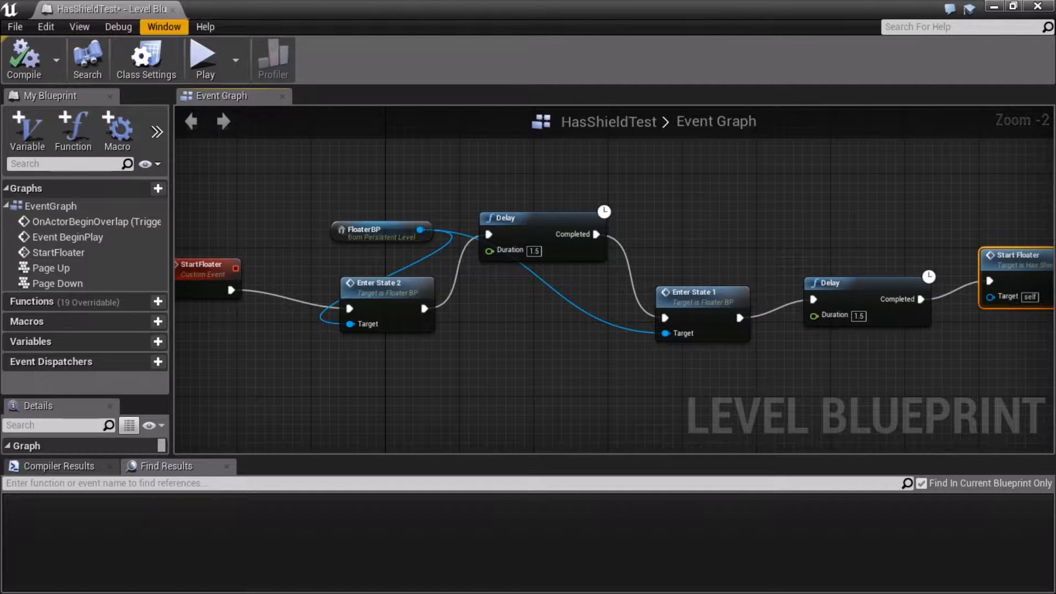
mouse_move(164, 26)
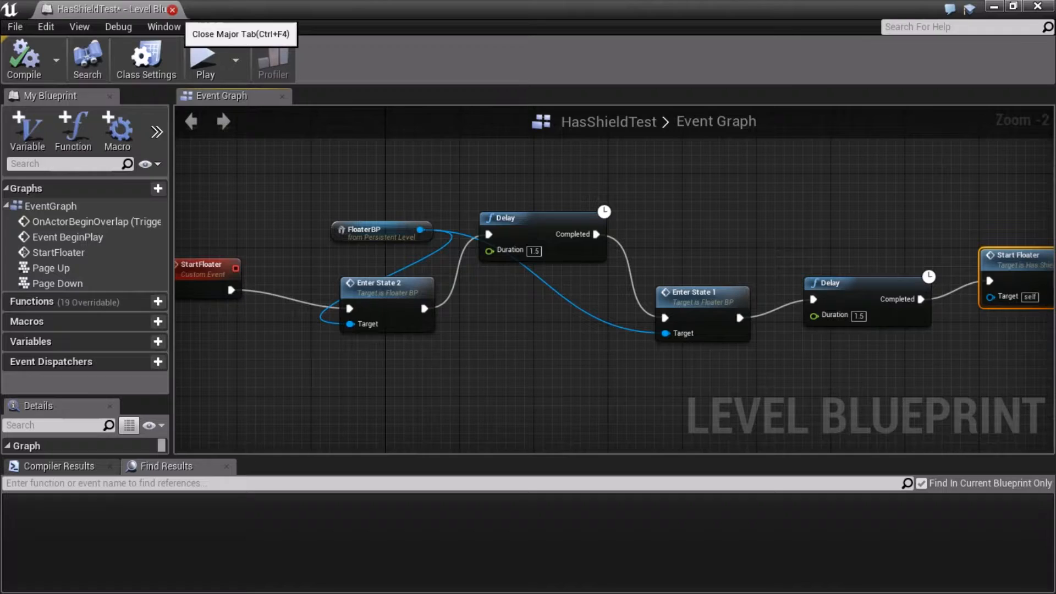
mouse_move(377, 232)
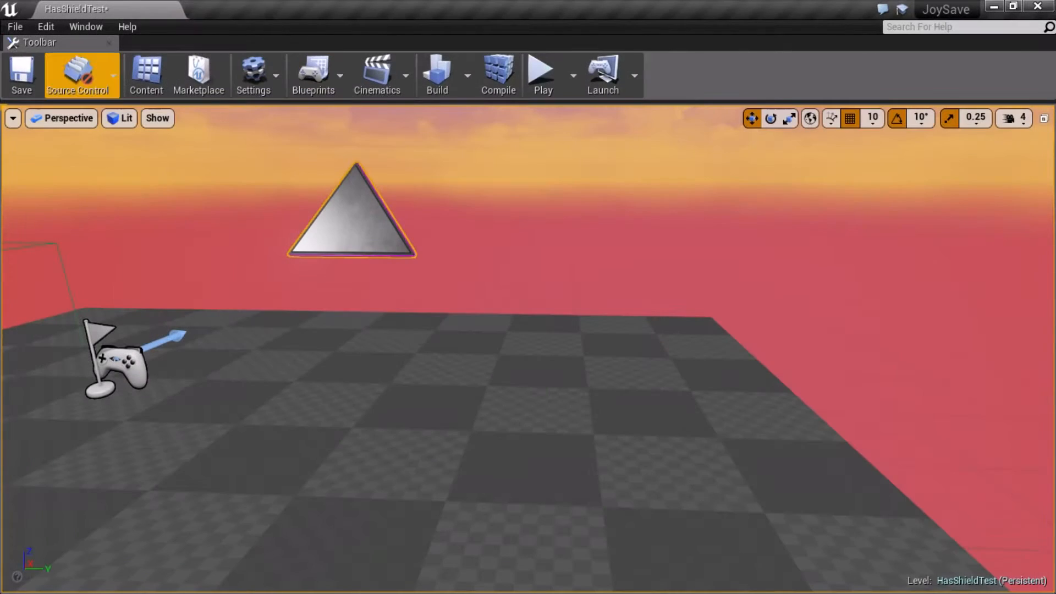
- Review FloaterBP's RamaSave component settings (saving CurState), then return to its event graph
click(145, 74)
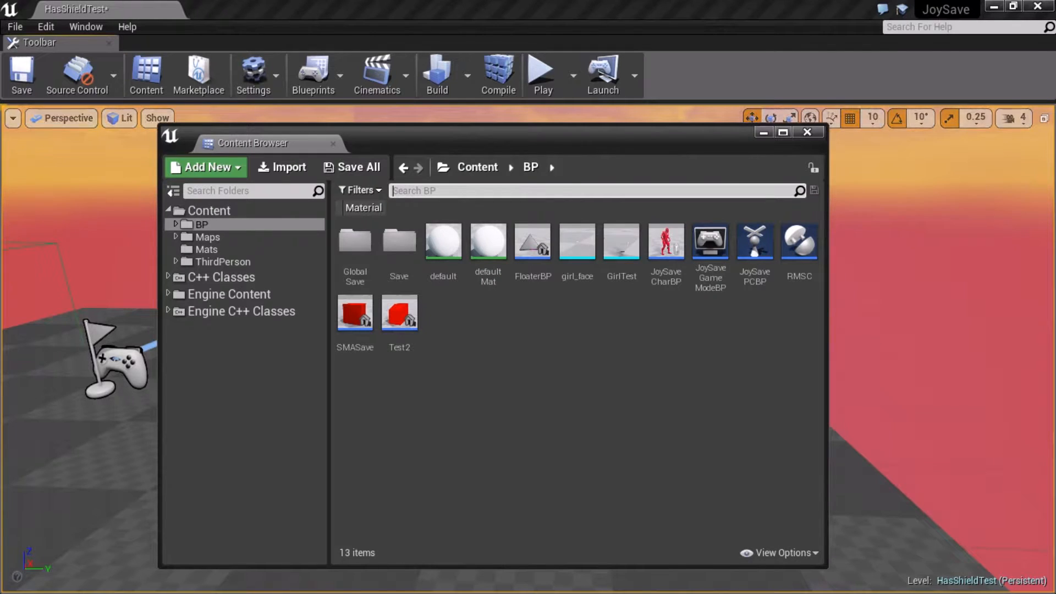
mouse_move(532, 241)
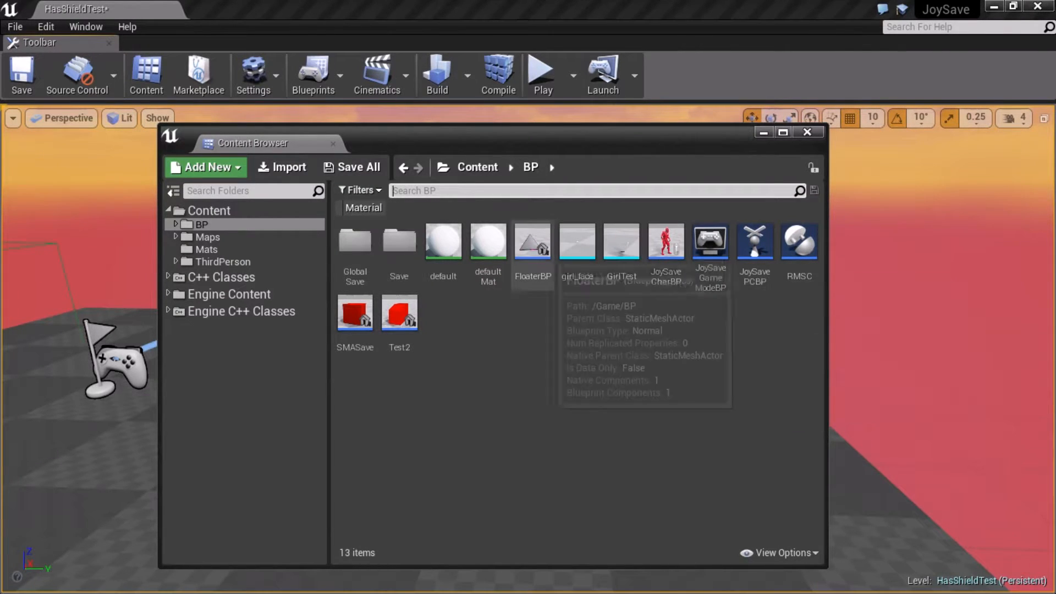
double_click(531, 244)
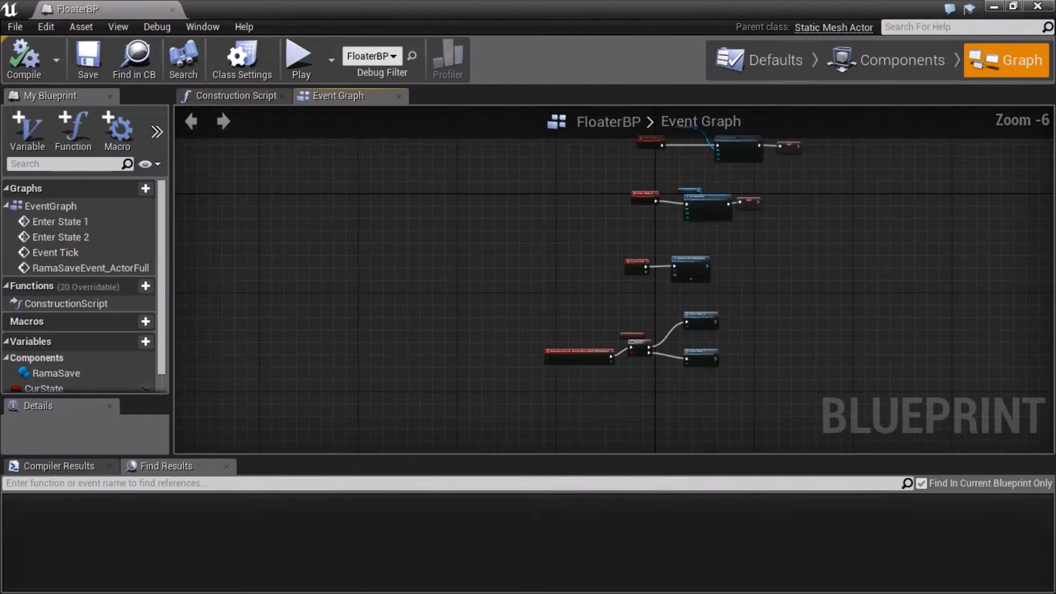
click(910, 59)
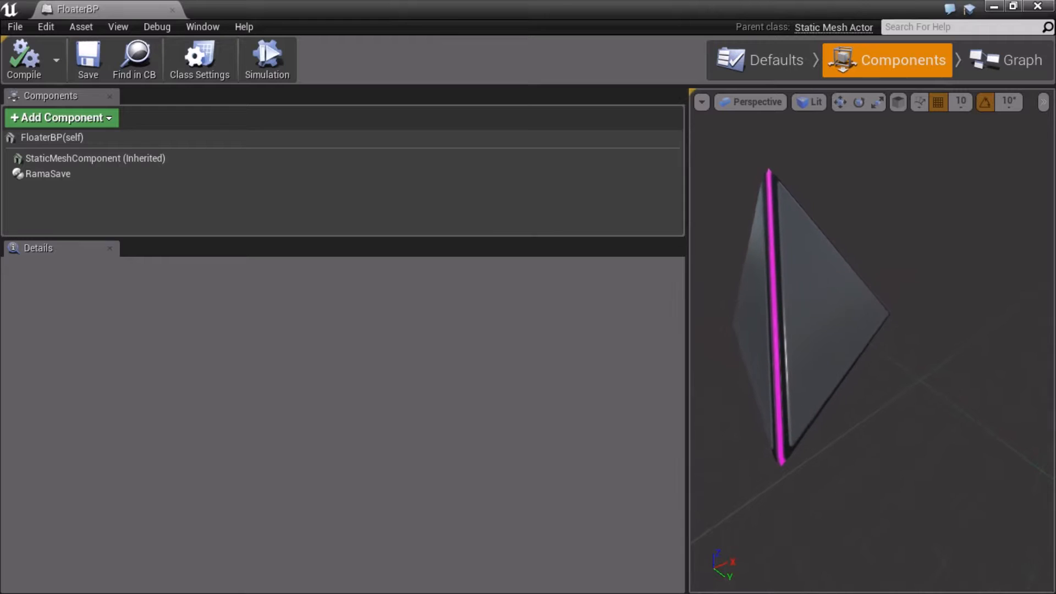
click(47, 173)
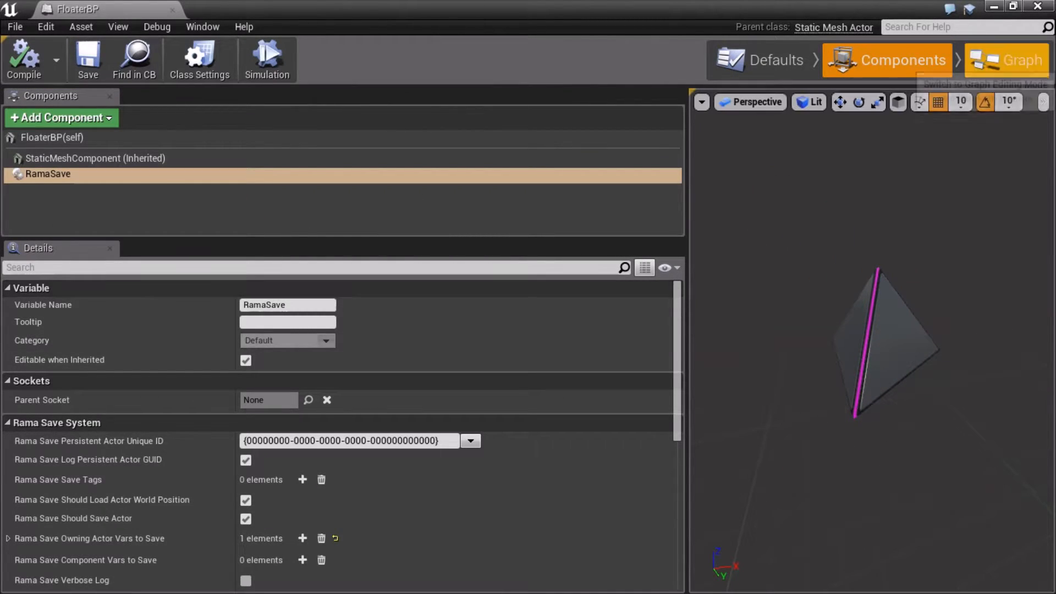
scroll(down, 3)
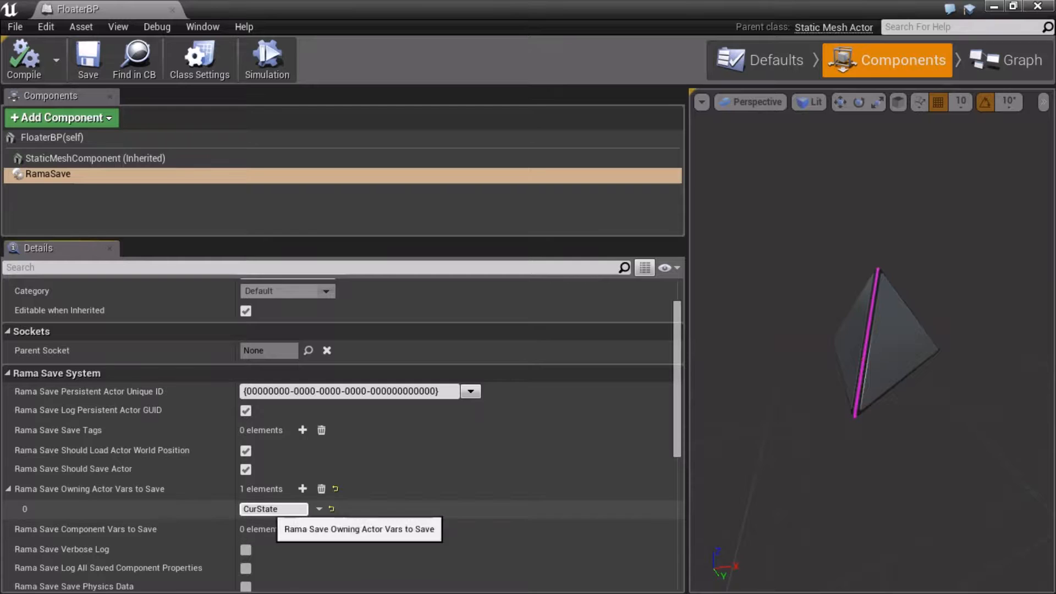
click(1006, 59)
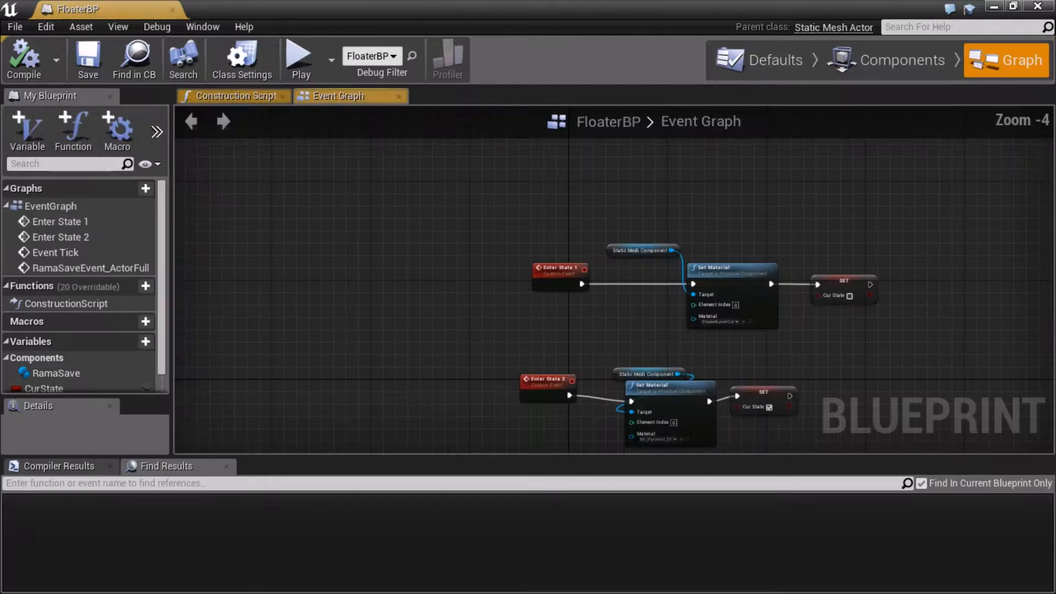
click(44, 373)
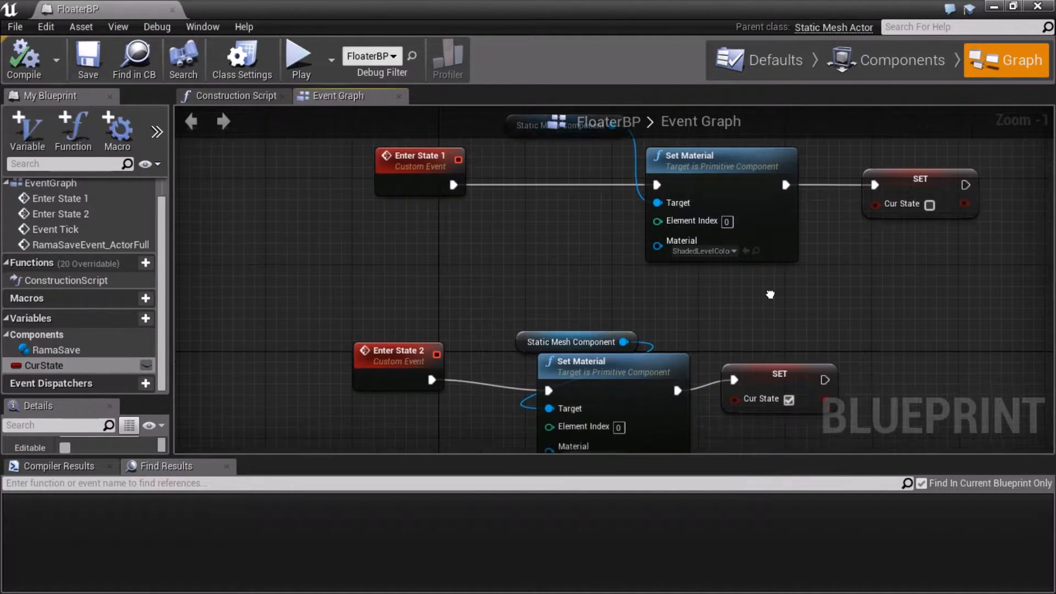
scroll(down, 3)
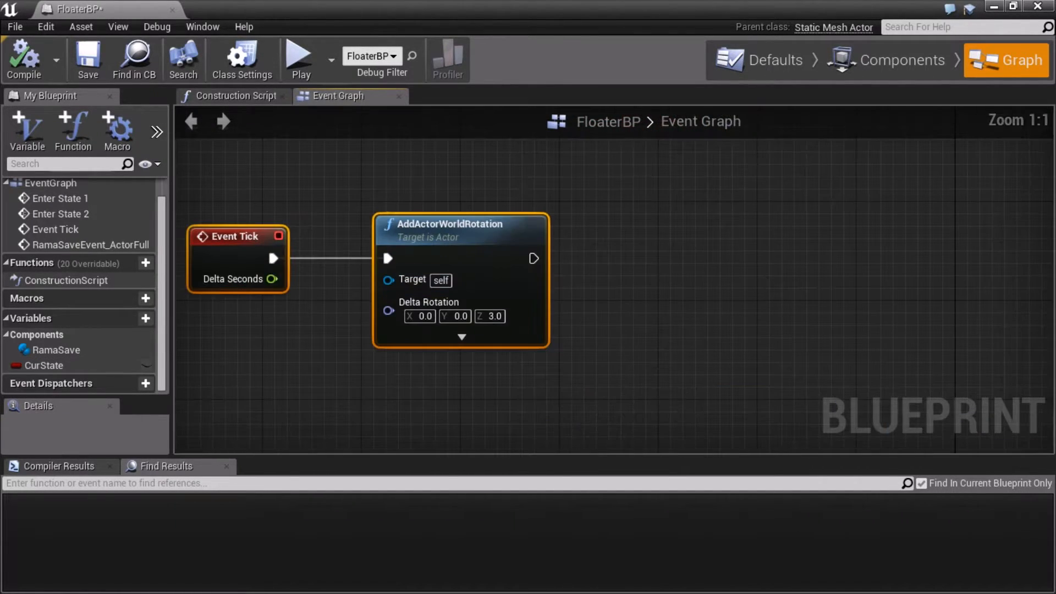
scroll(down, 3)
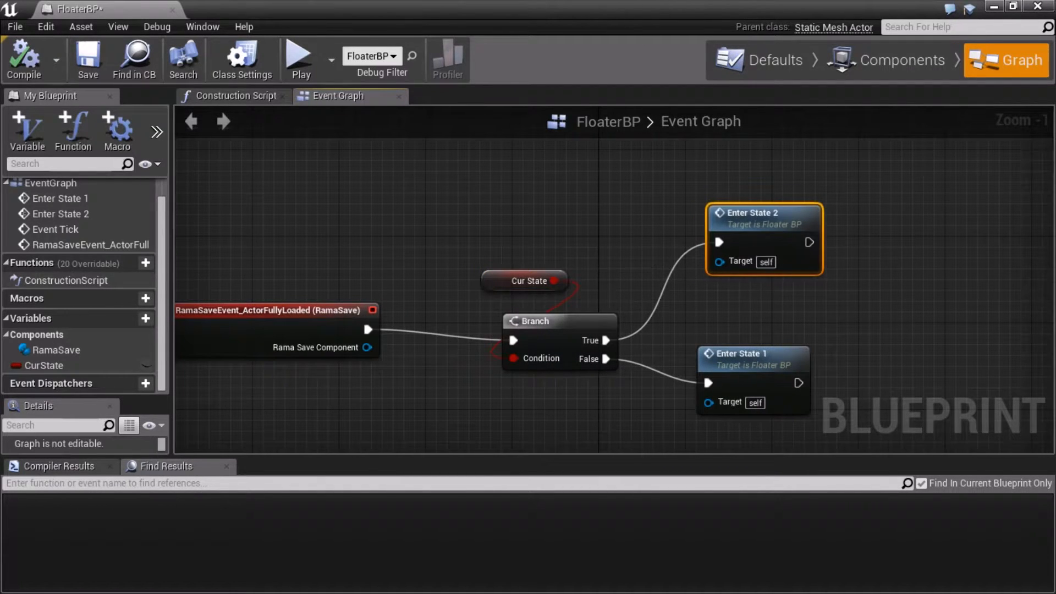
mouse_move(751, 353)
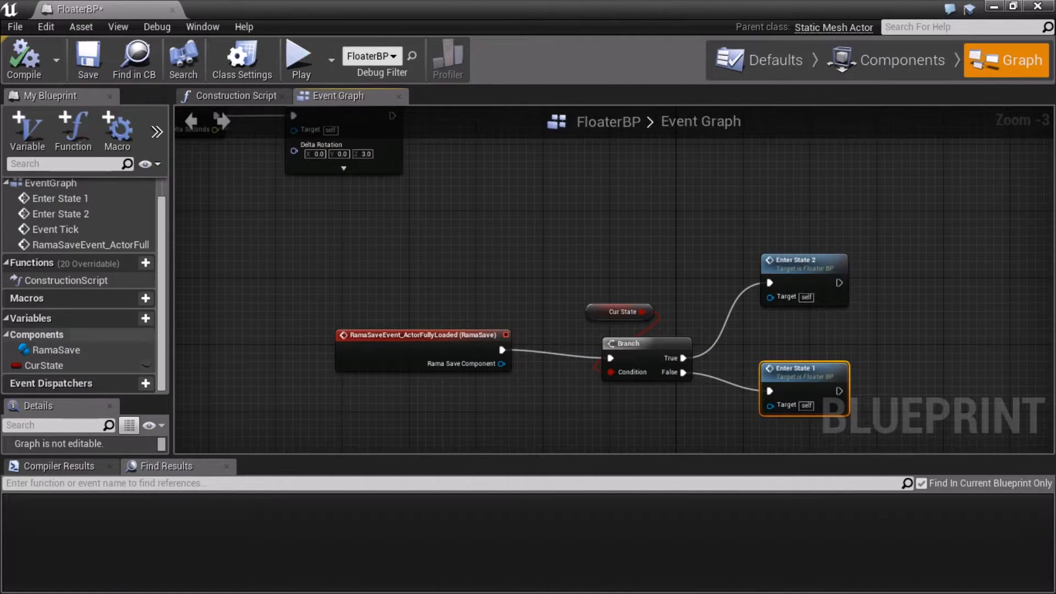
click(45, 366)
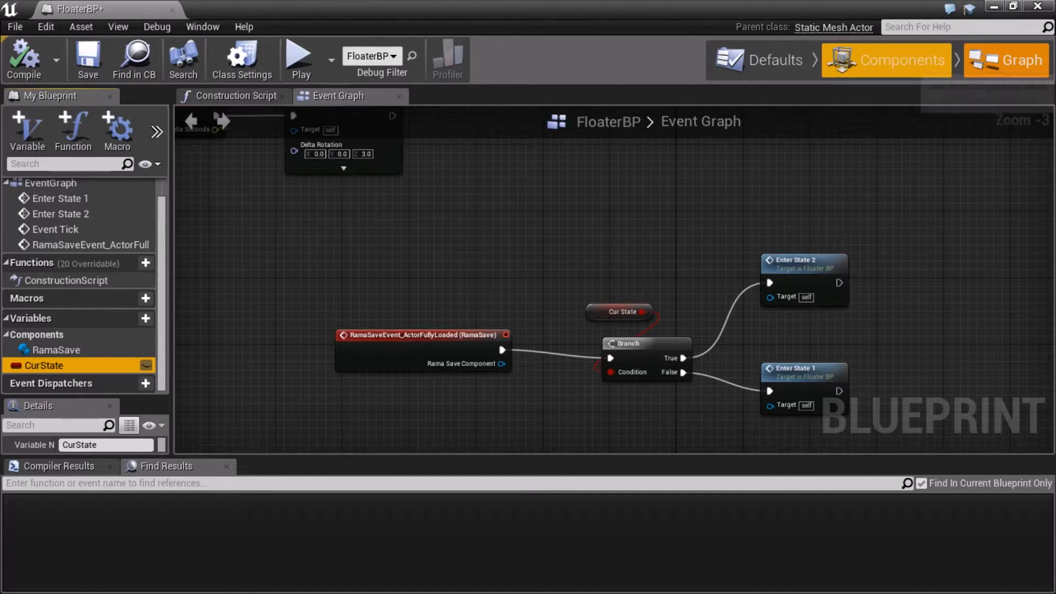
- Inspect RamaSave's Persistent Actor Unique ID, then bring up the Save Content dialog for HasShieldTest
click(885, 59)
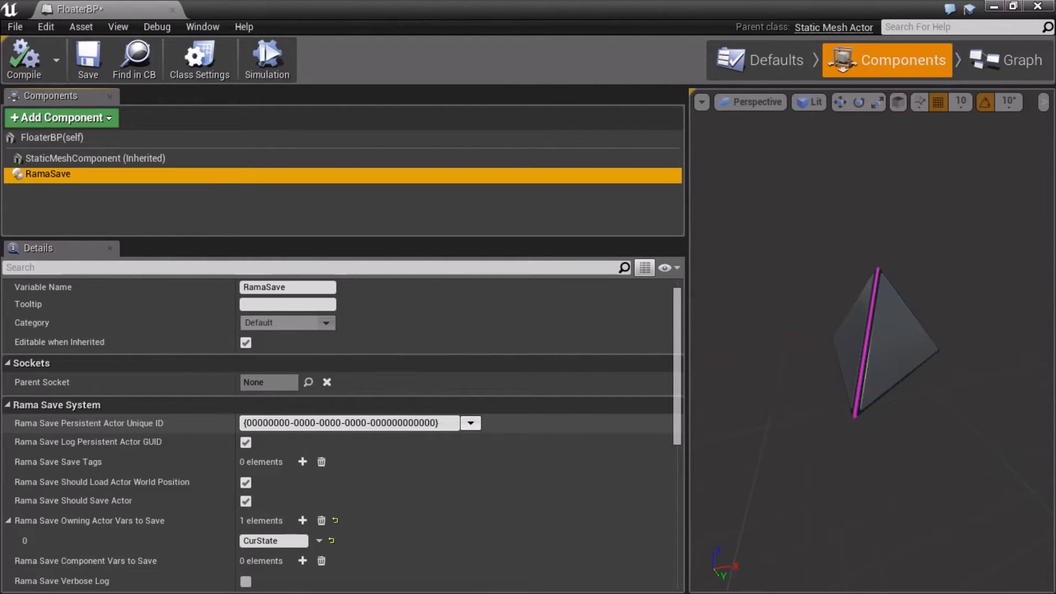
click(470, 422)
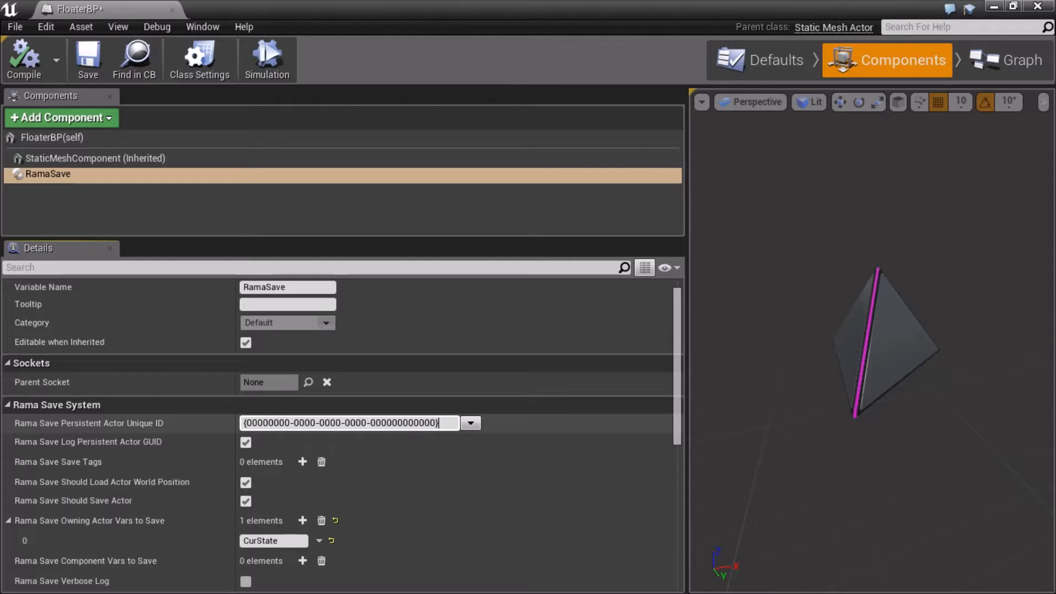
click(470, 423)
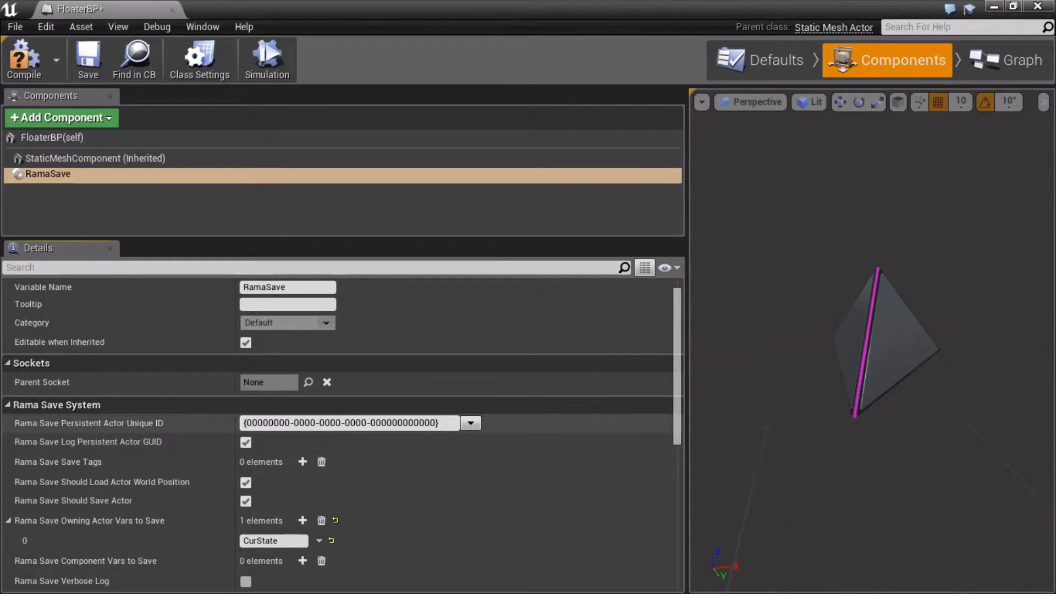
click(345, 423)
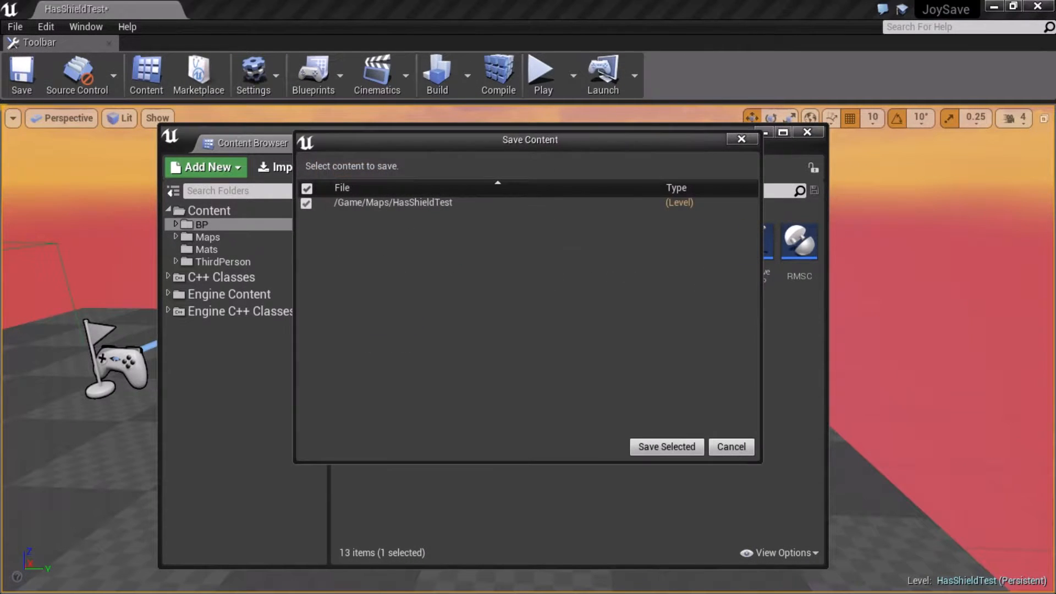
- Save the HasShieldTest map and start Play-In-Editor to test it
click(665, 447)
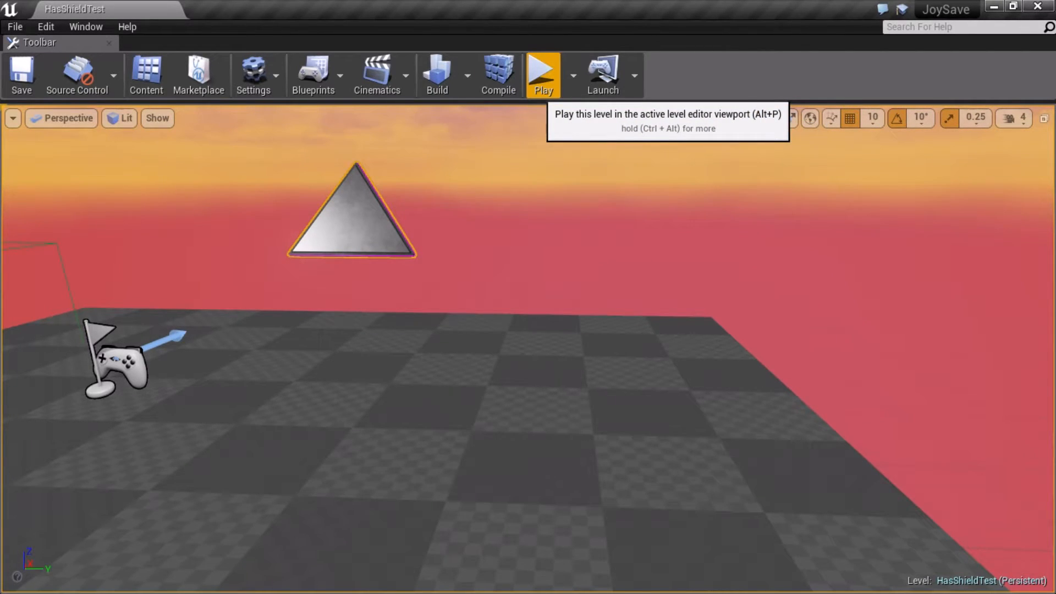
click(542, 74)
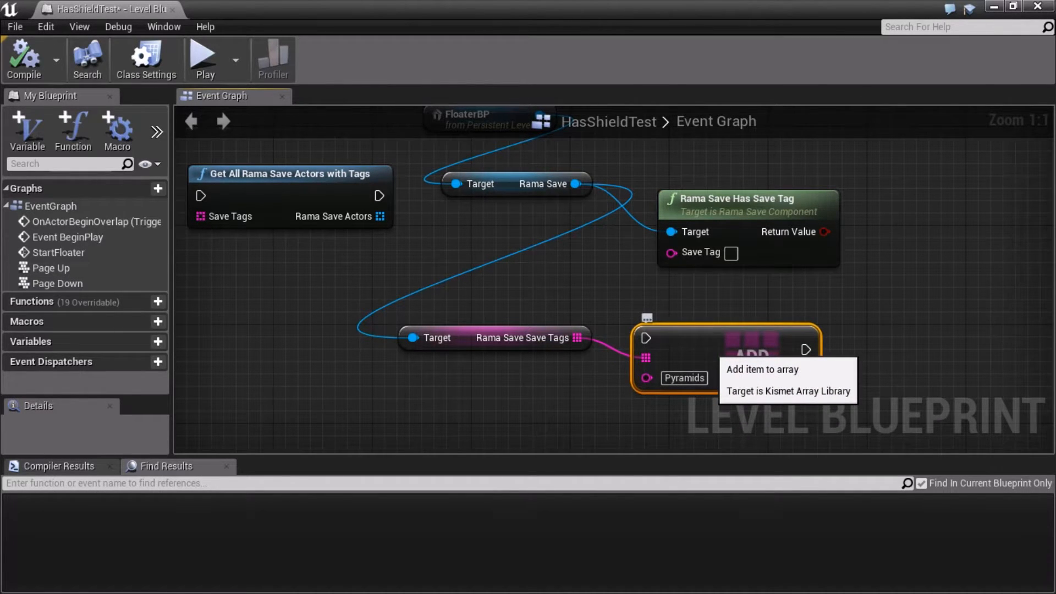
- Wire a Make Array node into the Load Only Actors with Save Tags pin of Rama Save Load from File
scroll(down, 3)
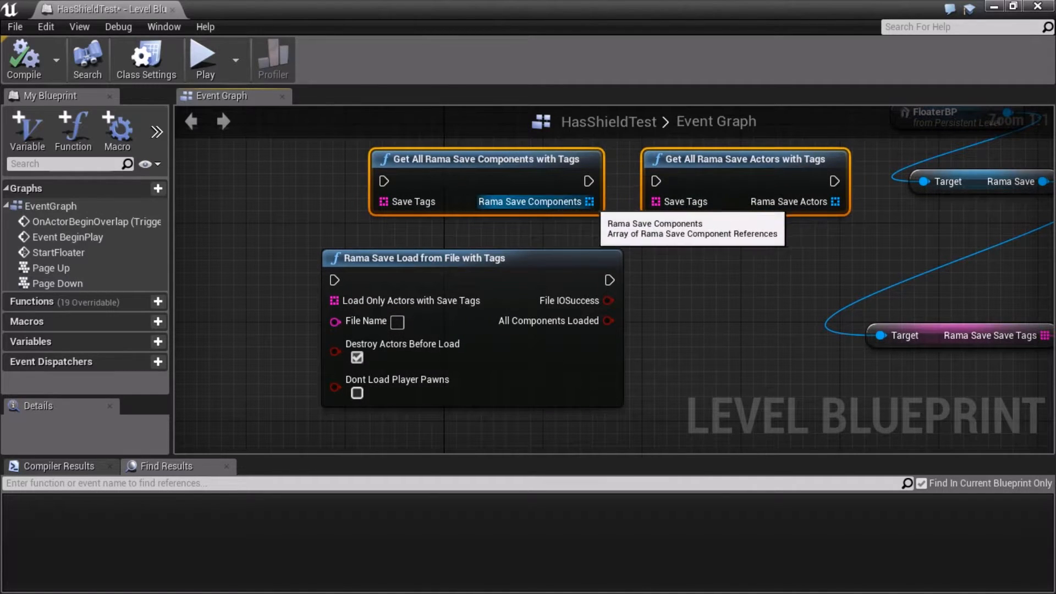
mouse_move(412, 202)
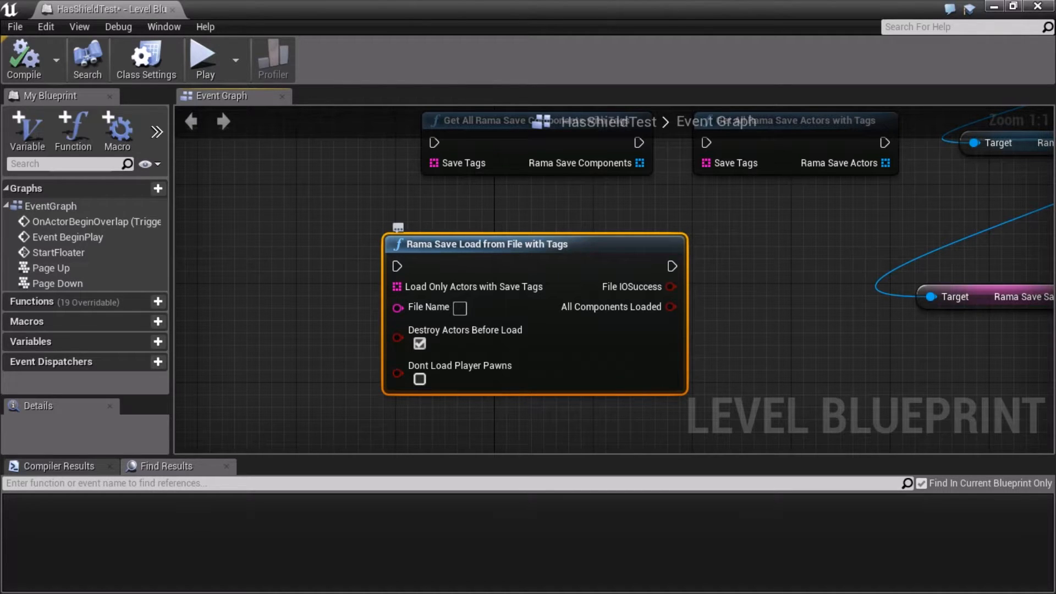
mouse_move(465, 287)
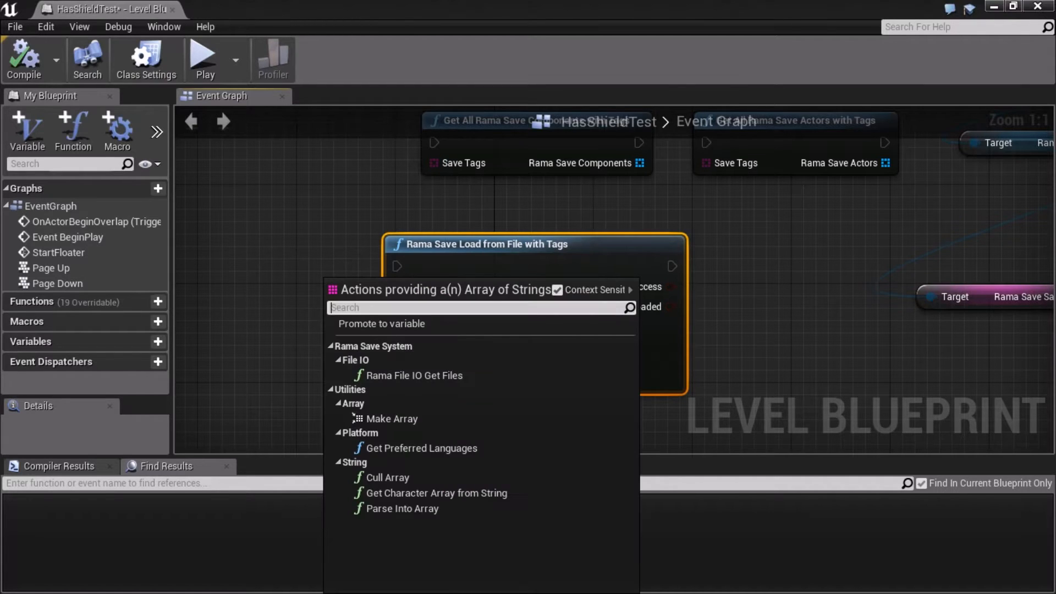
text(make)
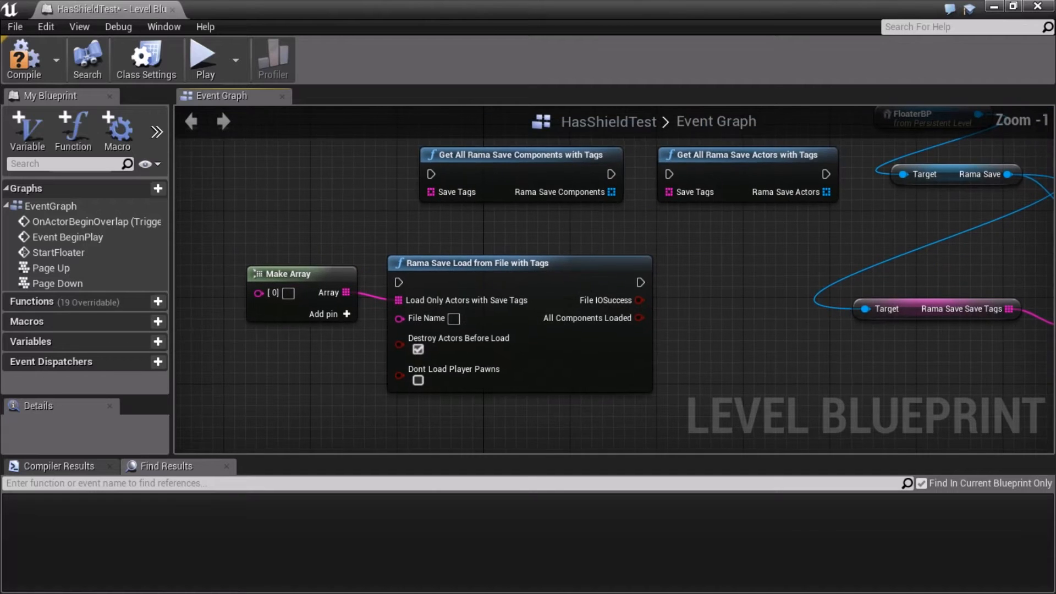
click(290, 274)
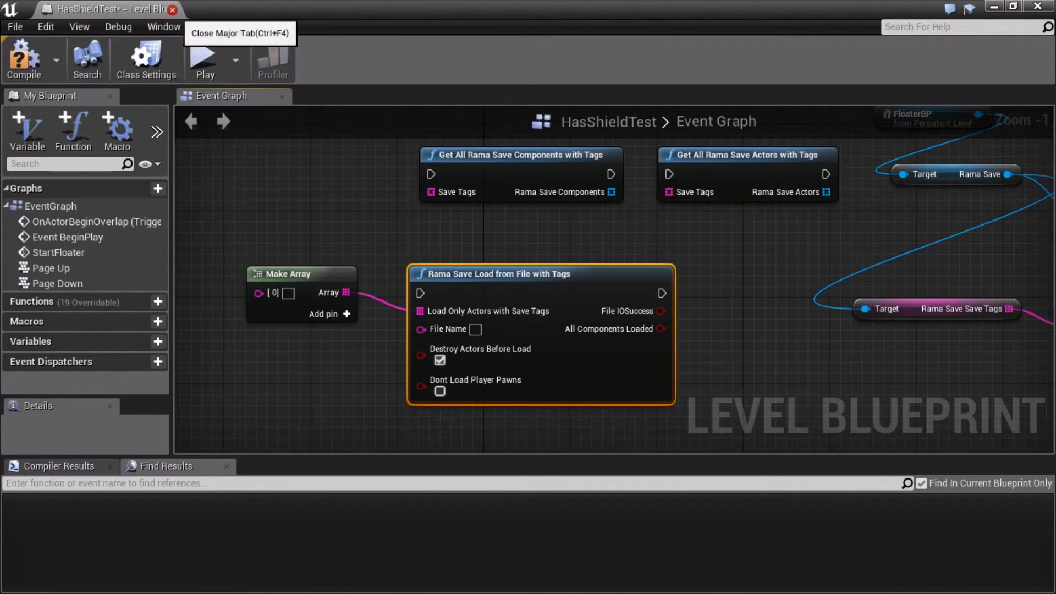
- Close the Level Blueprint, reopen FloaterBP and show its RamaSave component's save settings and unique ID
click(173, 10)
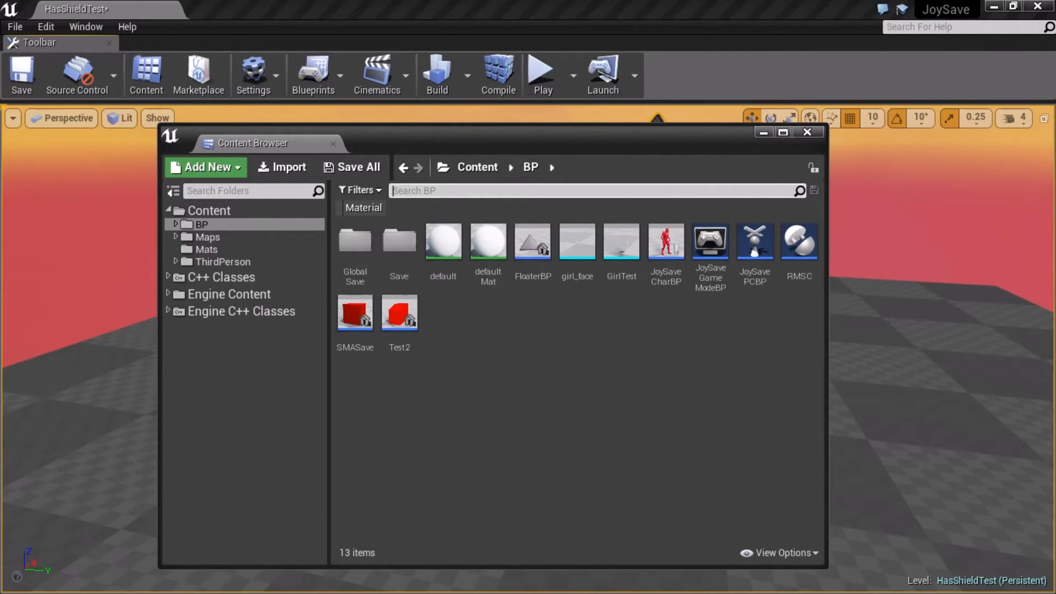
click(531, 241)
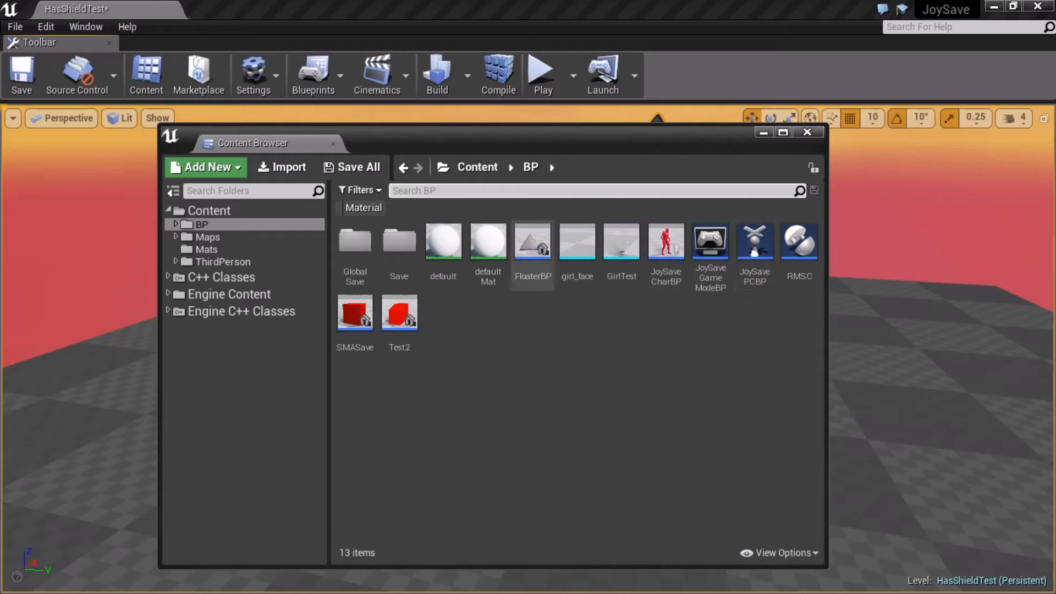
double_click(532, 242)
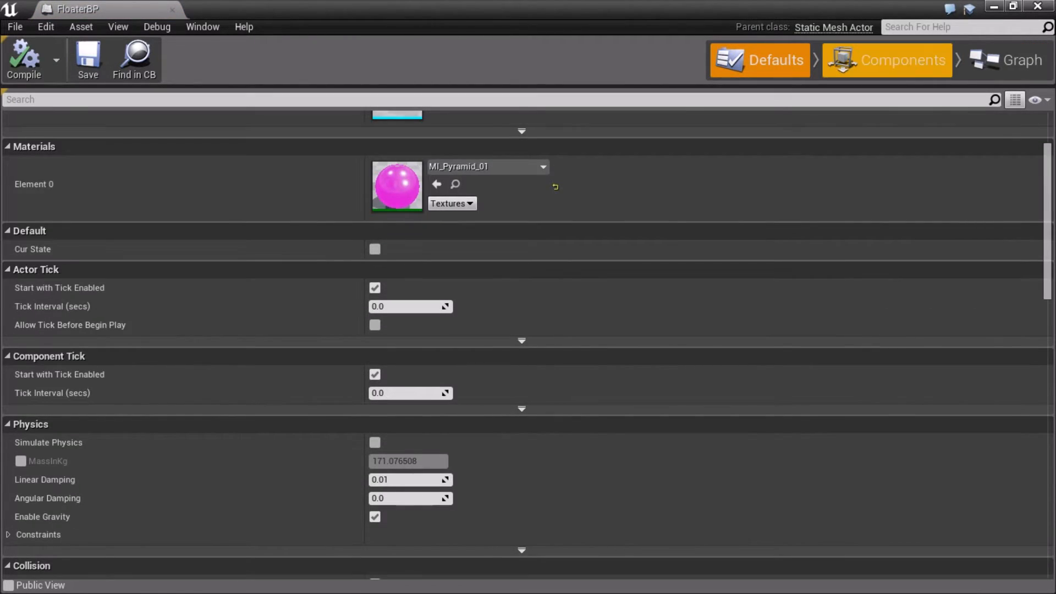
click(887, 59)
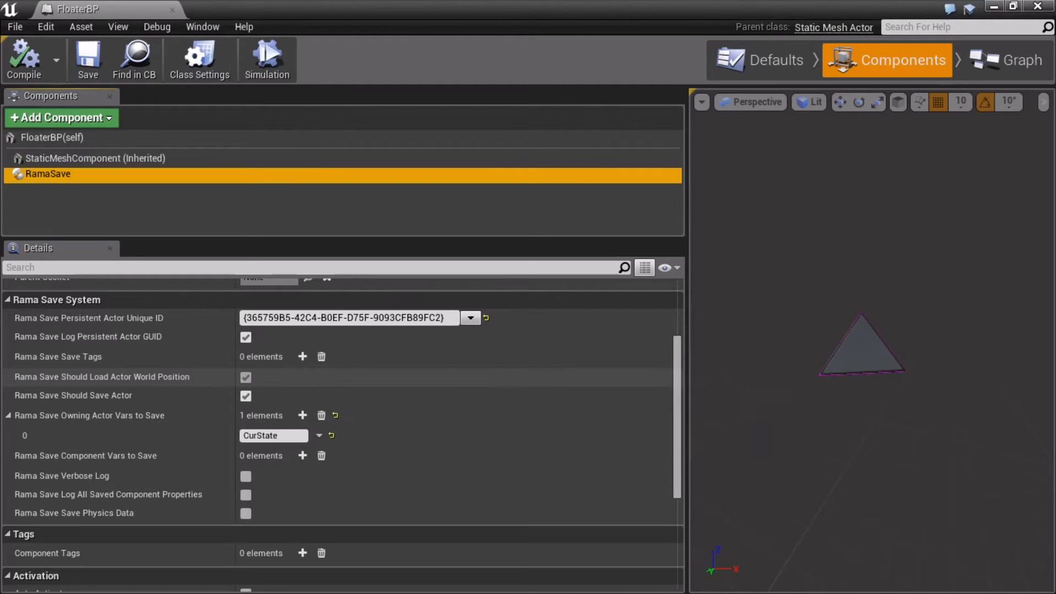
mouse_move(101, 377)
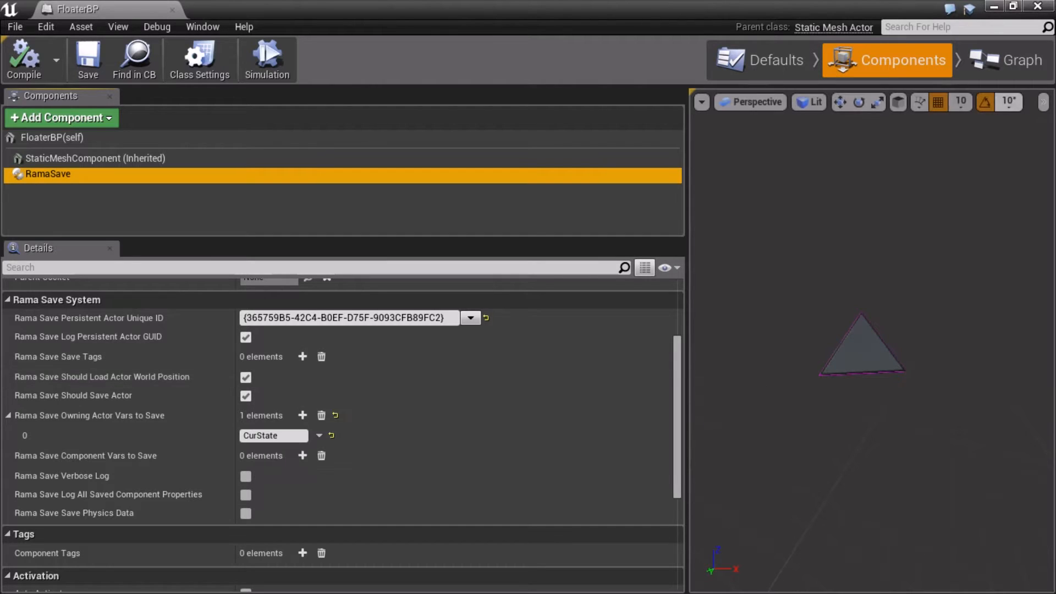
- View FloaterBP's loaded event graph branching on CurState into Enter State 1 or 2
click(1006, 59)
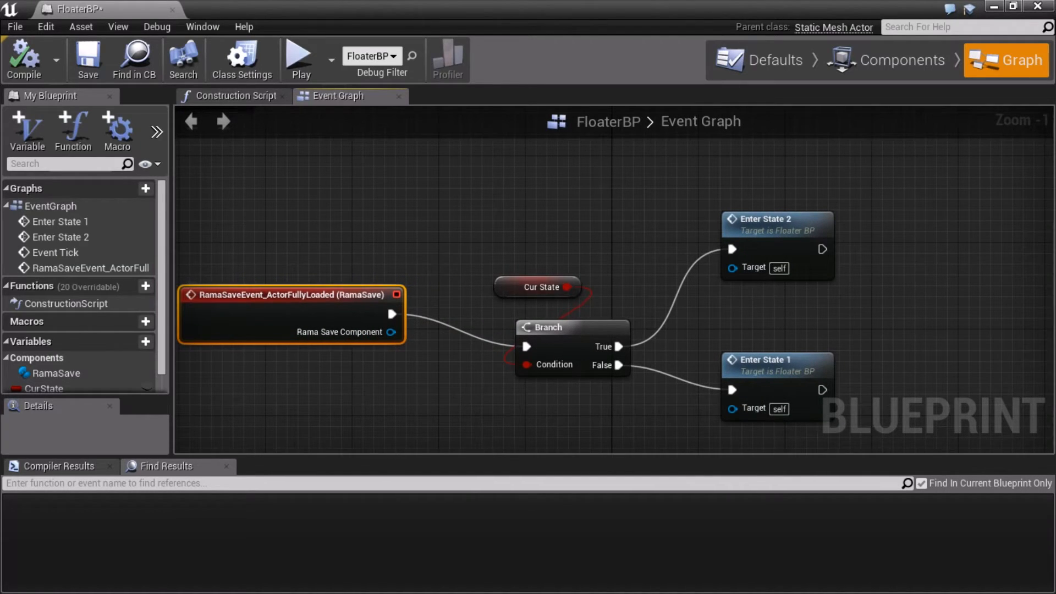
mouse_move(14, 26)
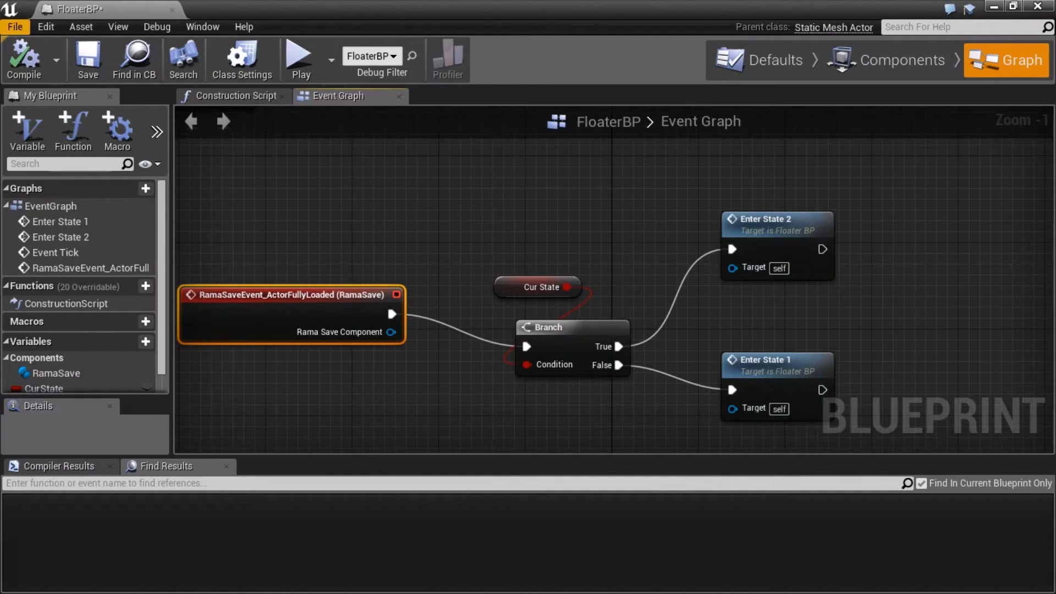
mouse_move(776, 59)
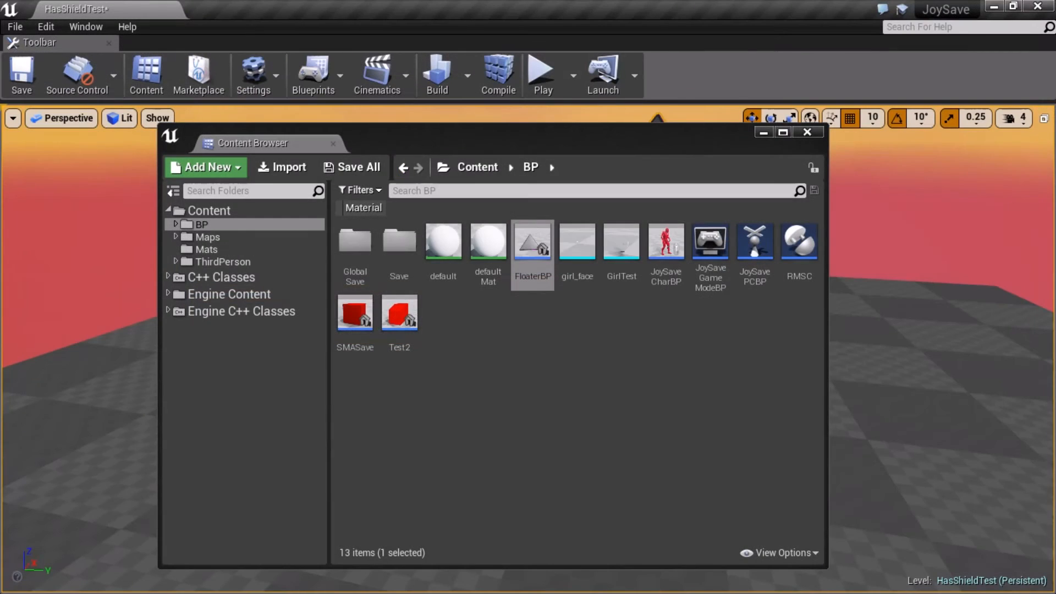
- Search the placed FloaterBP's details for guid, check RamaSave's unique ID, then return to StaticMeshComponent
click(808, 132)
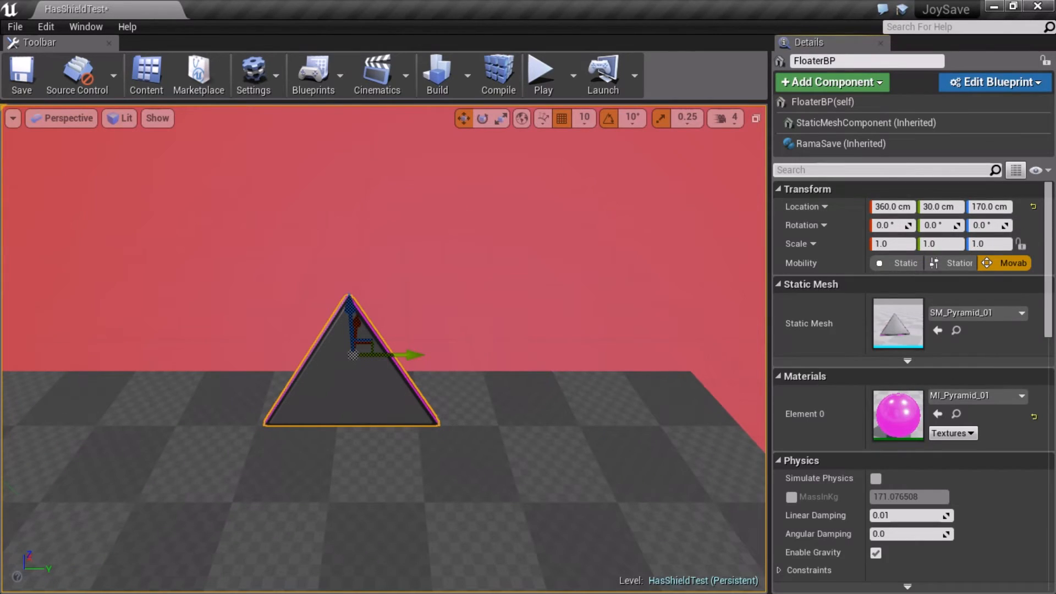
text(vi)
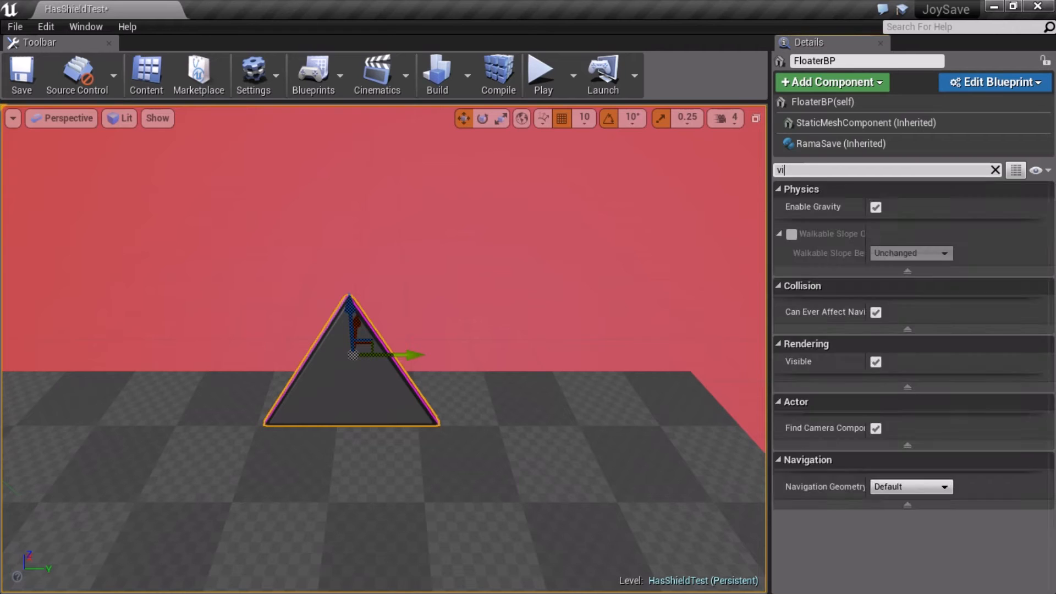
text(gui)
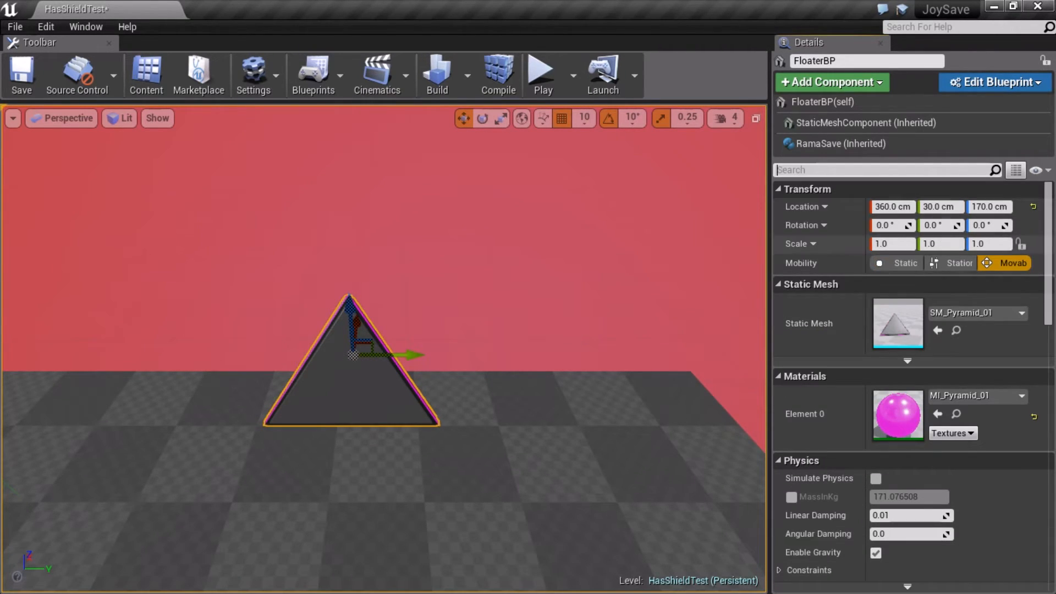
click(841, 143)
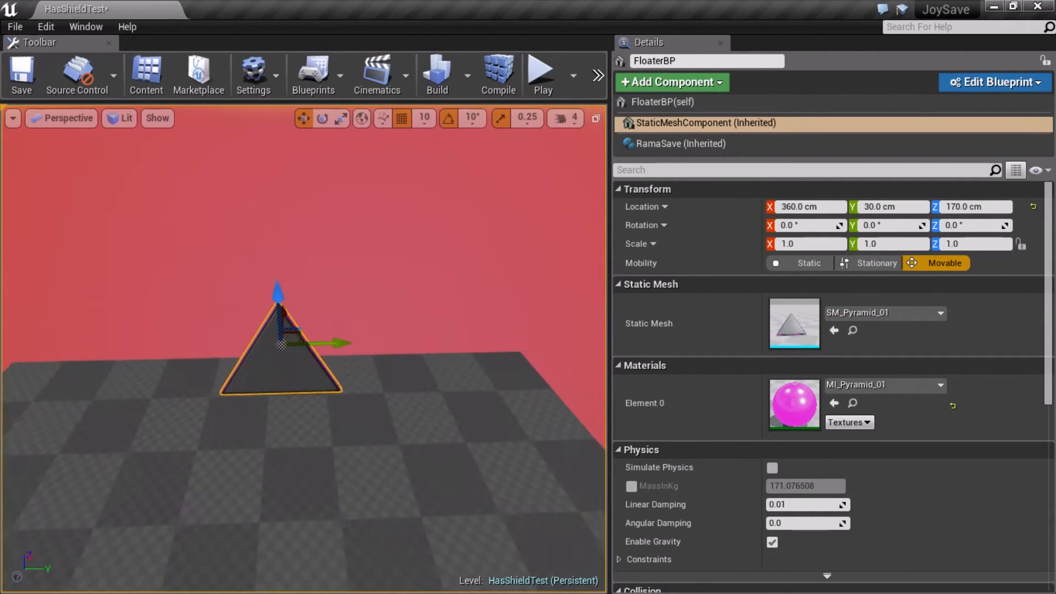
click(680, 143)
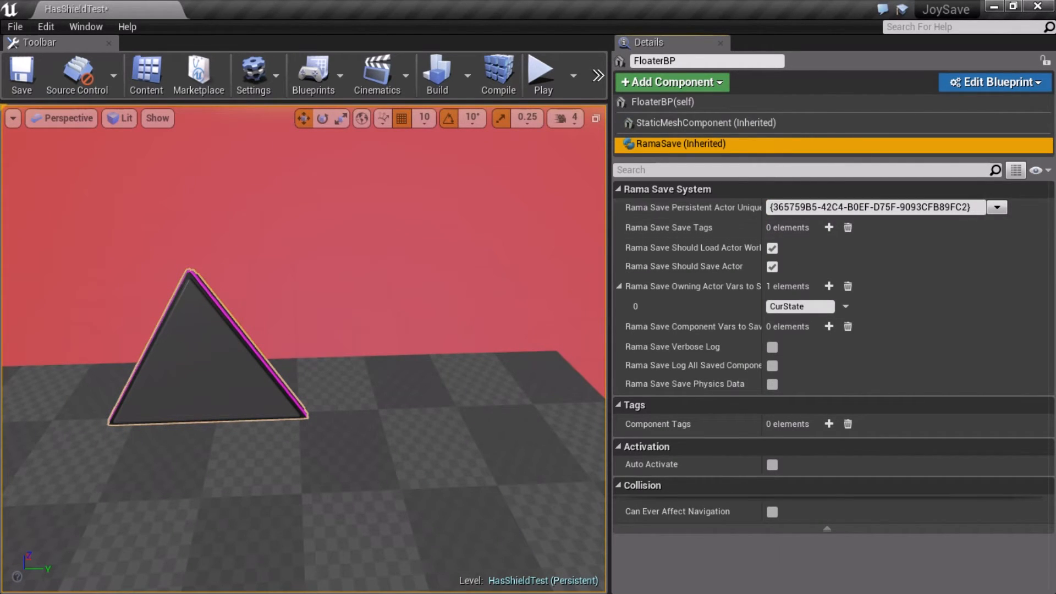
click(707, 123)
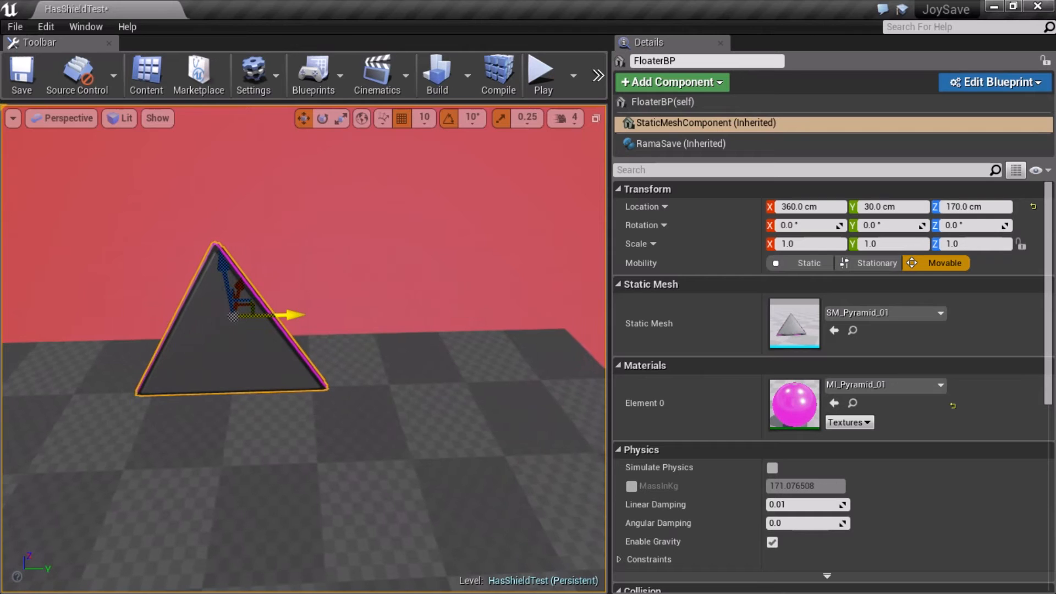
- Reposition the FloaterBP pyramid and Alt-drag a duplicate placed at 420, -40, 200
drag(290, 315, 350, 314)
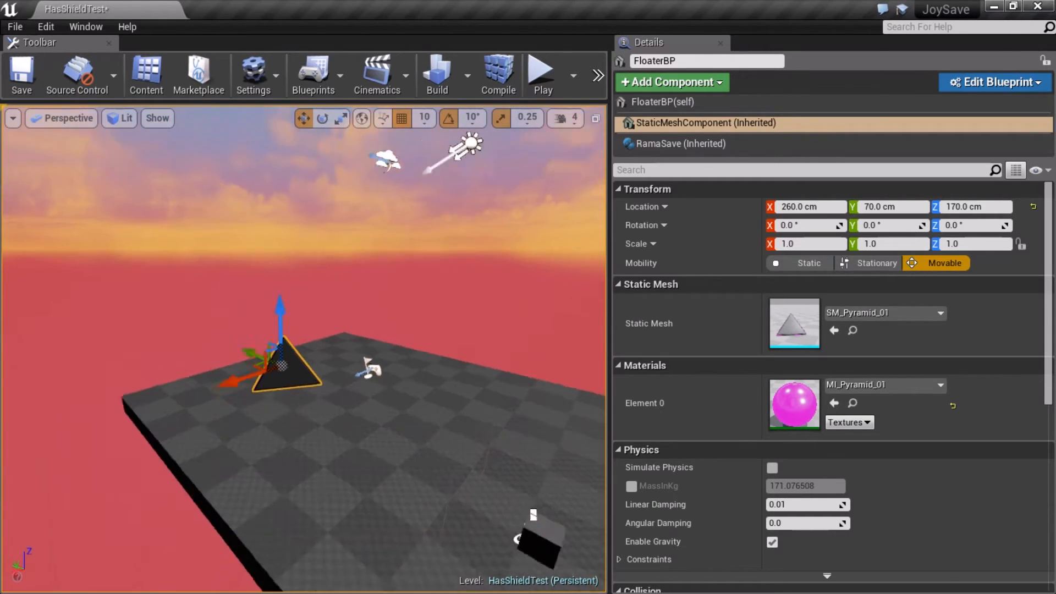
drag(279, 307, 287, 270)
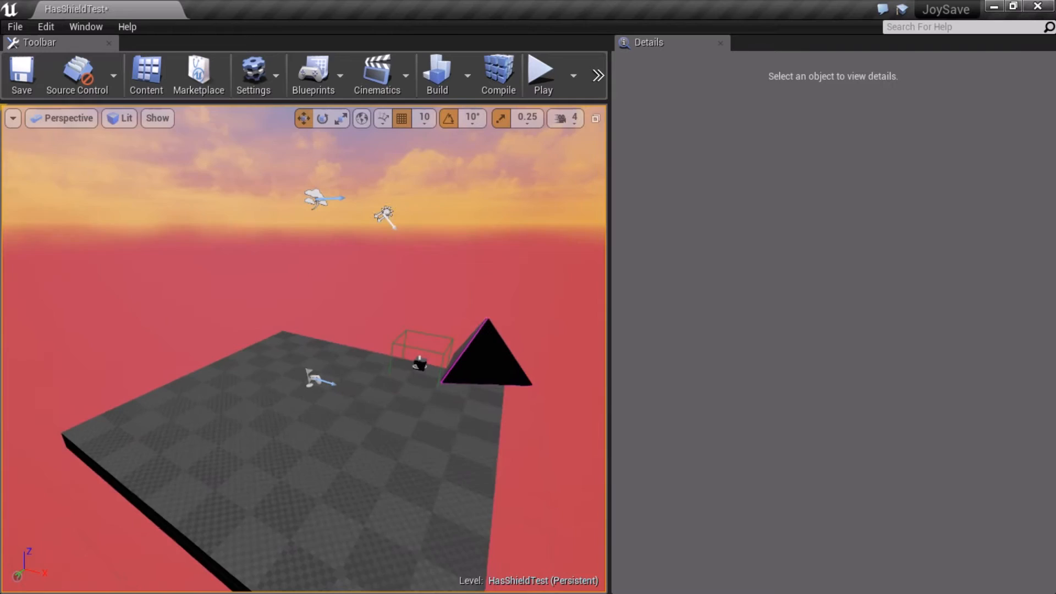
click(482, 353)
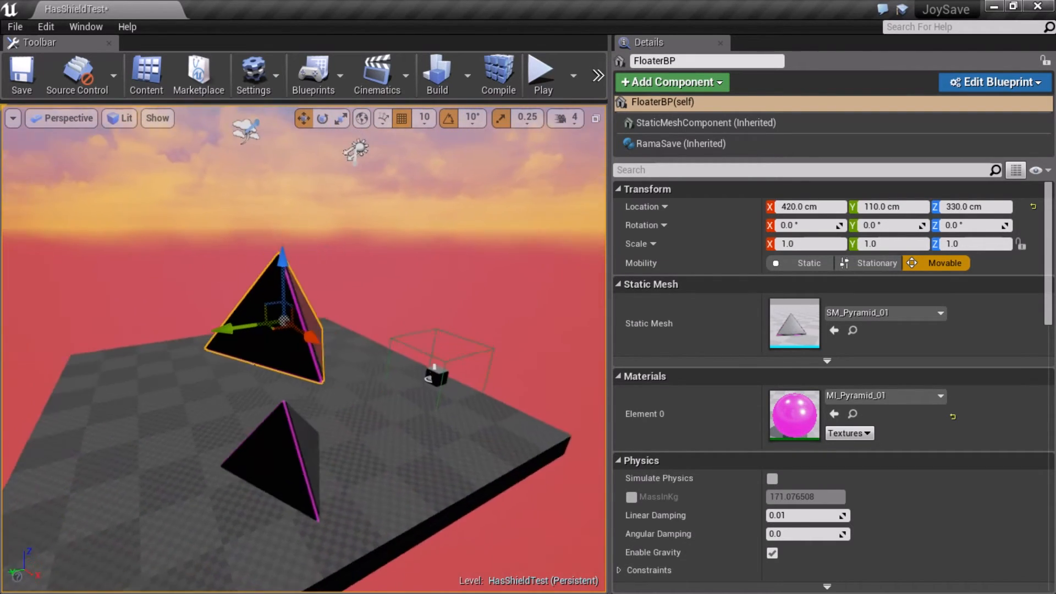
drag(229, 330, 337, 324)
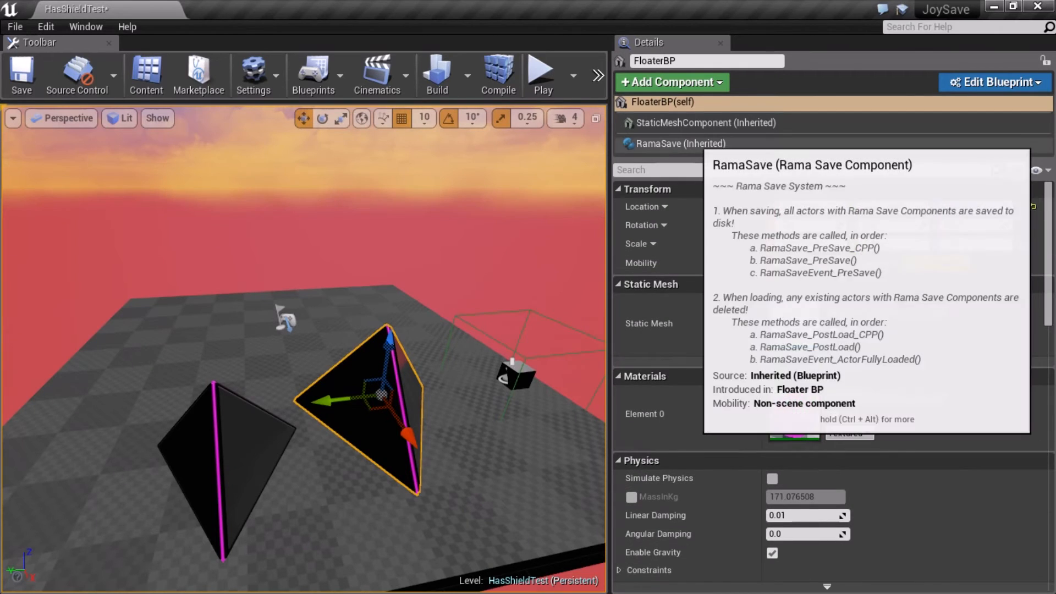
click(678, 143)
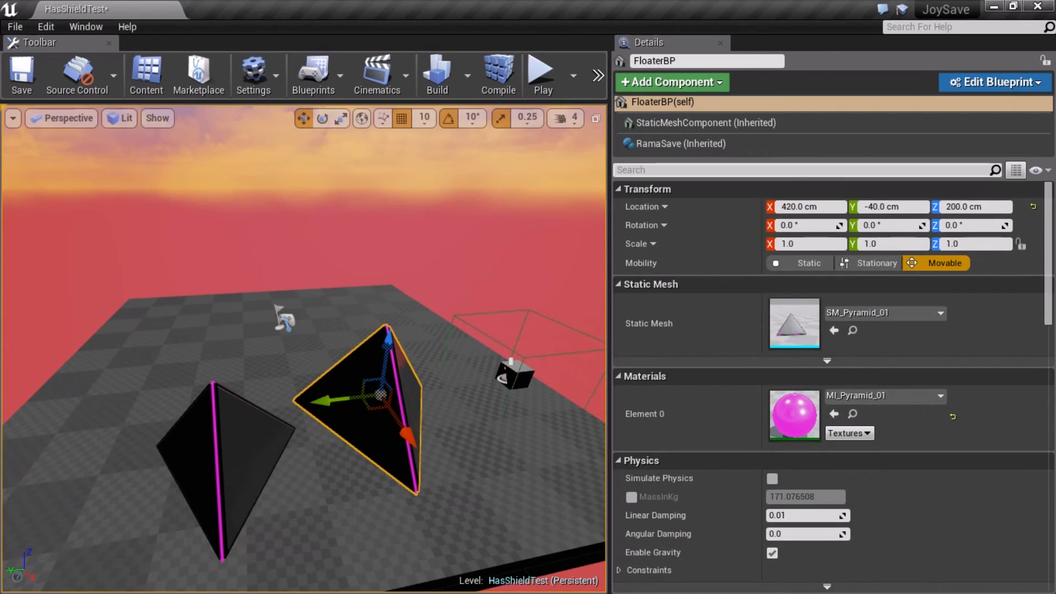
- Duplicate again to create FloaterBP3, selecting FloaterBP2 and FloaterBP3 to confirm each
click(683, 143)
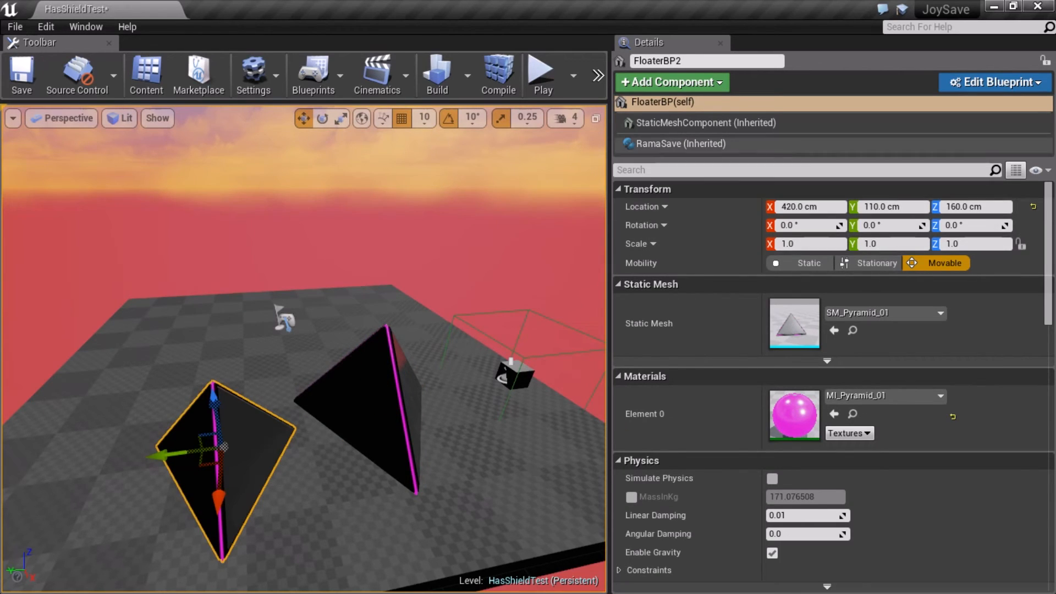
click(687, 143)
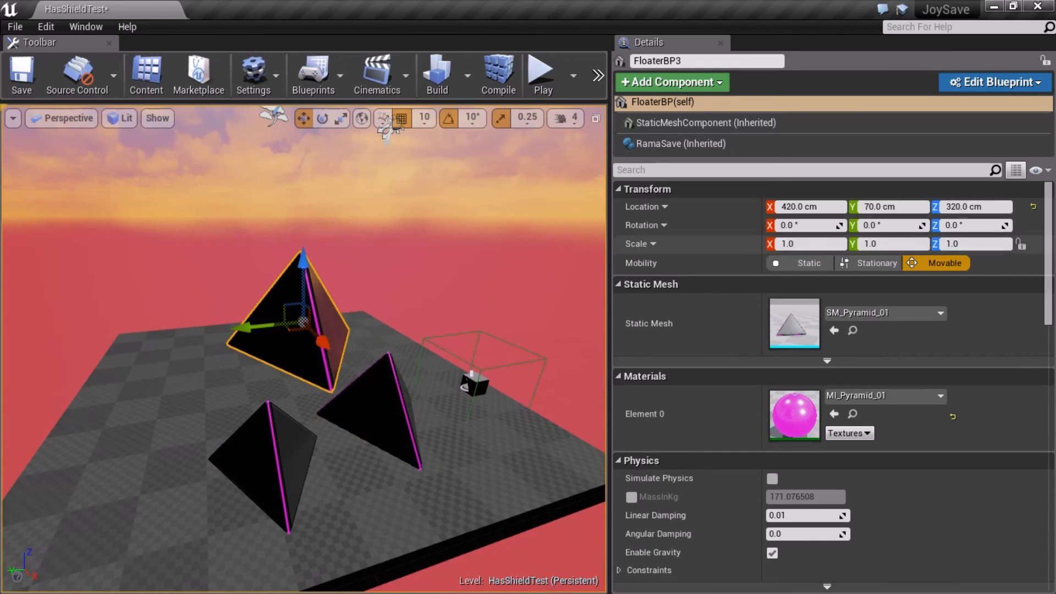
click(680, 143)
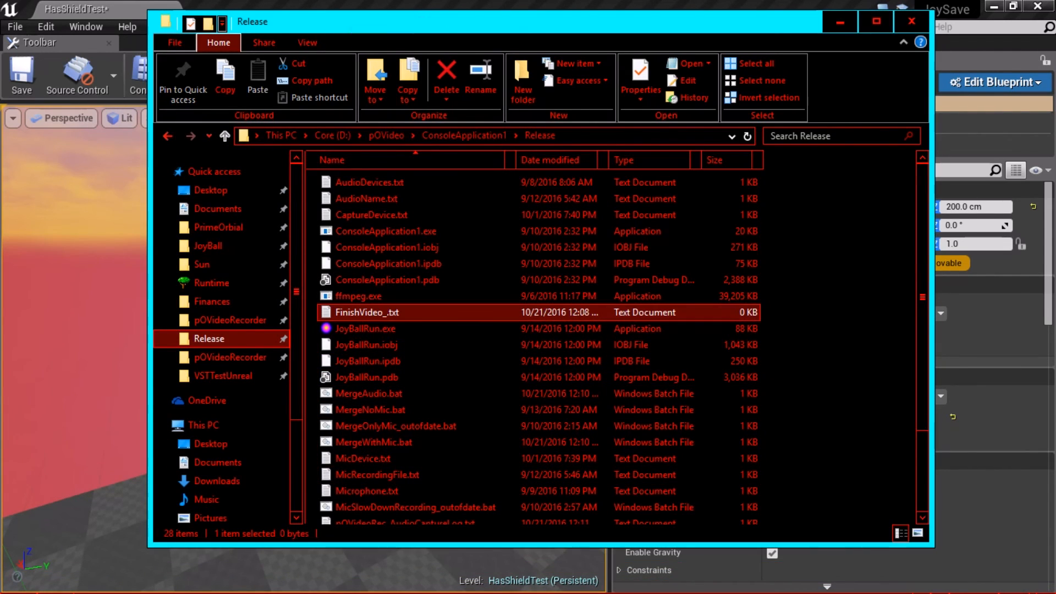
- Put FinishVideo_.txt in the Release folder into rename mode
click(365, 312)
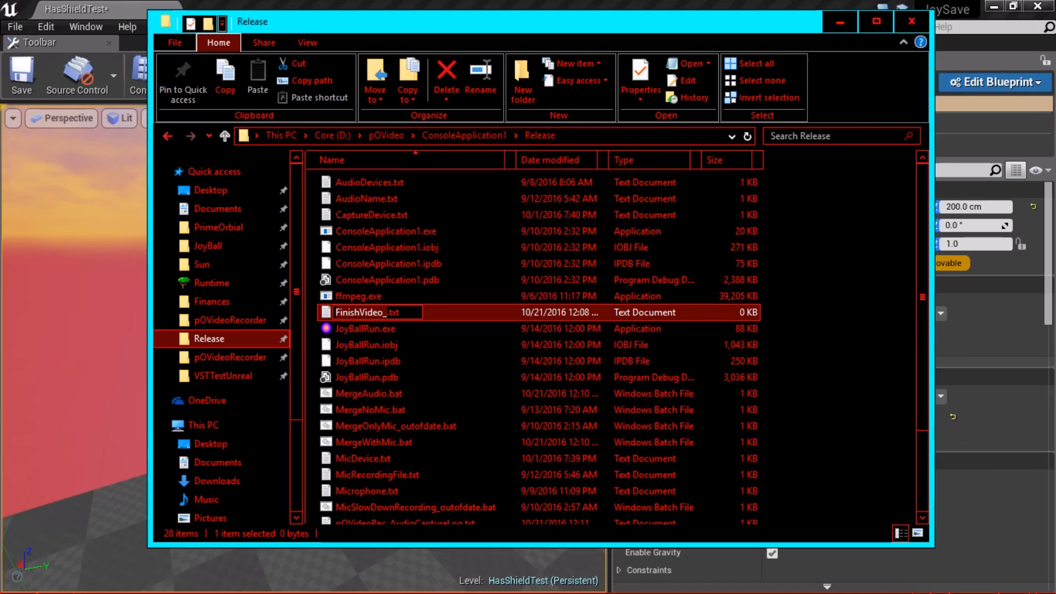